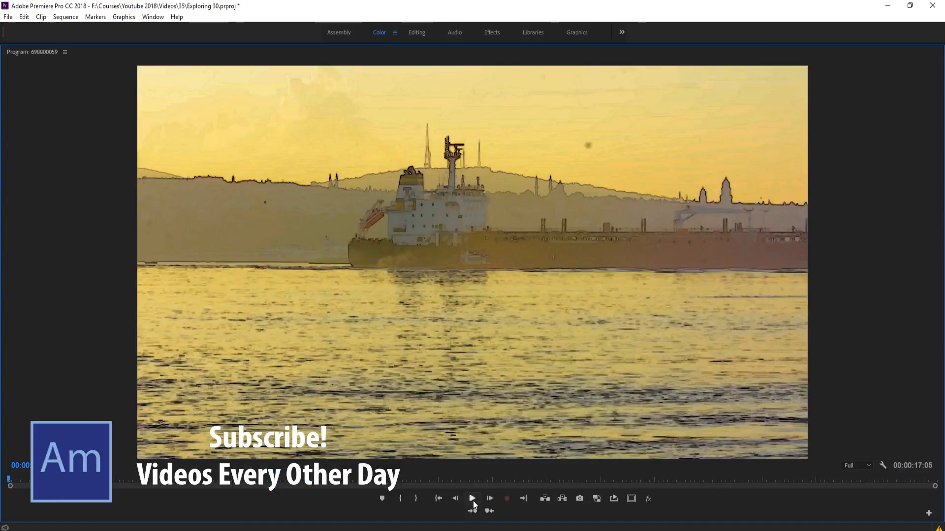
Stop the full-screen painting preview playback to get back to the plain boat clip.
{"action": "left_click", "coordinate": [472, 498]}
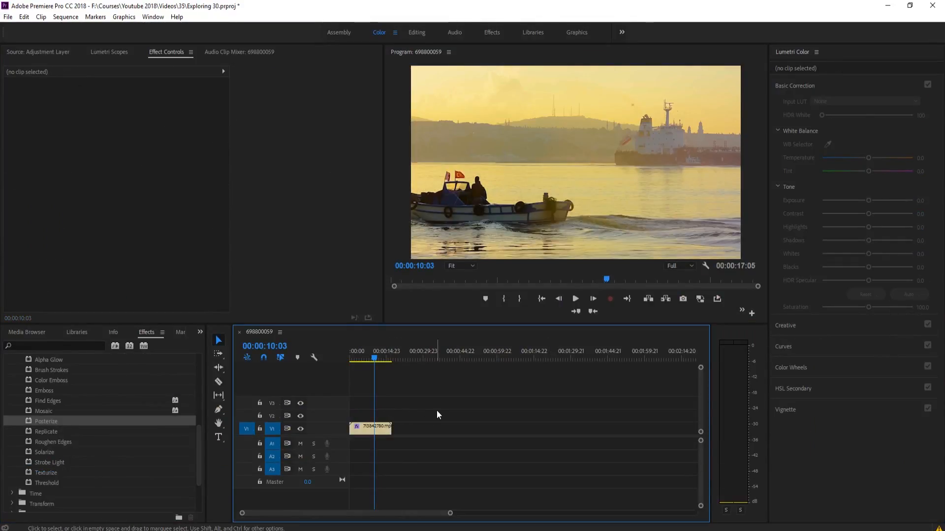
{"action": "mouse_move", "coordinate": [471, 431]}
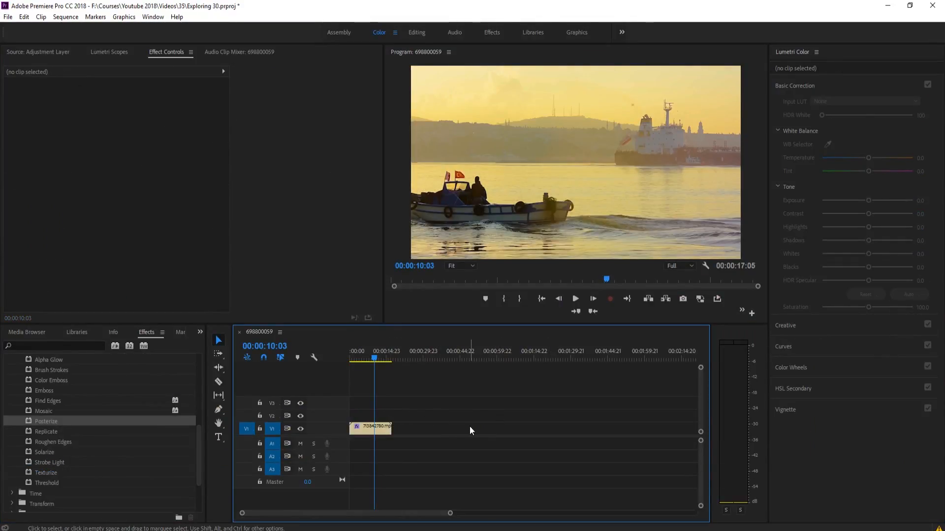
Create a new adjustment layer and place it on V2, aligned over the boat clip.
{"action": "left_click", "coordinate": [26, 332]}
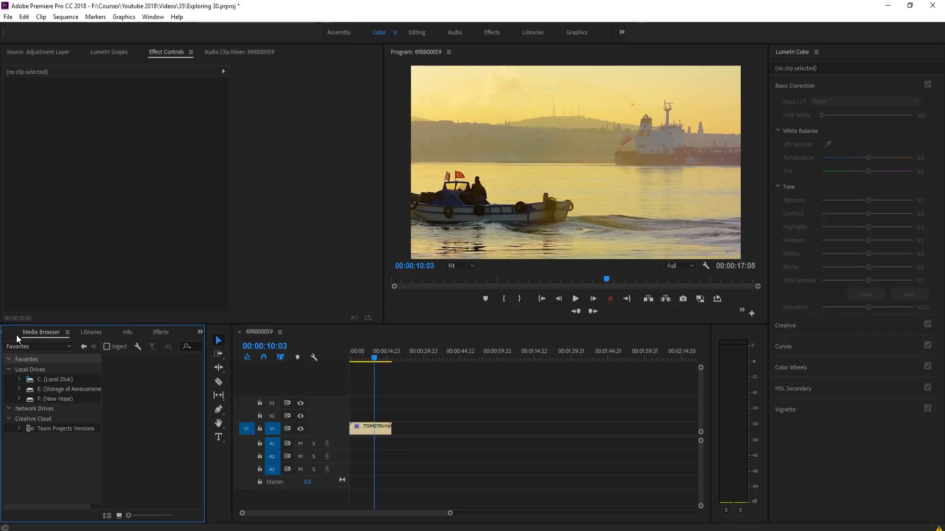
{"action": "left_click", "coordinate": [33, 332]}
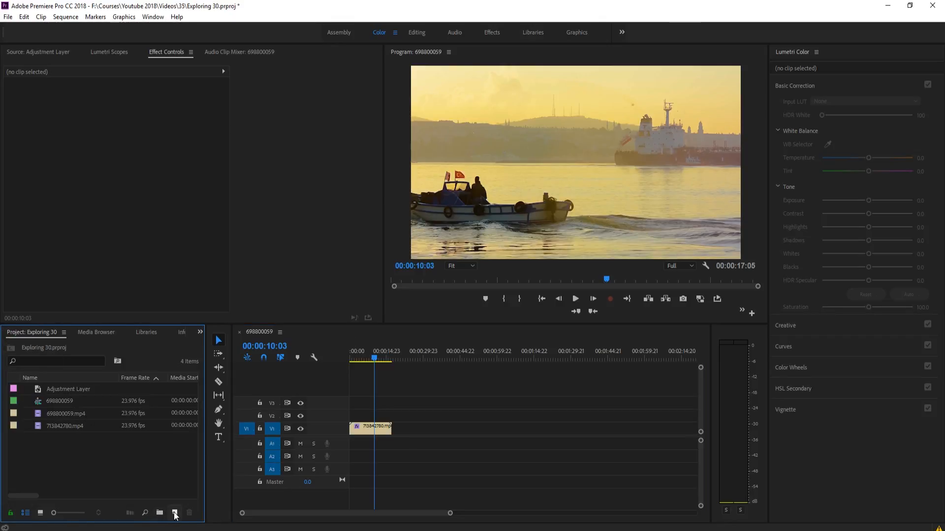
{"action": "left_click", "coordinate": [174, 513]}
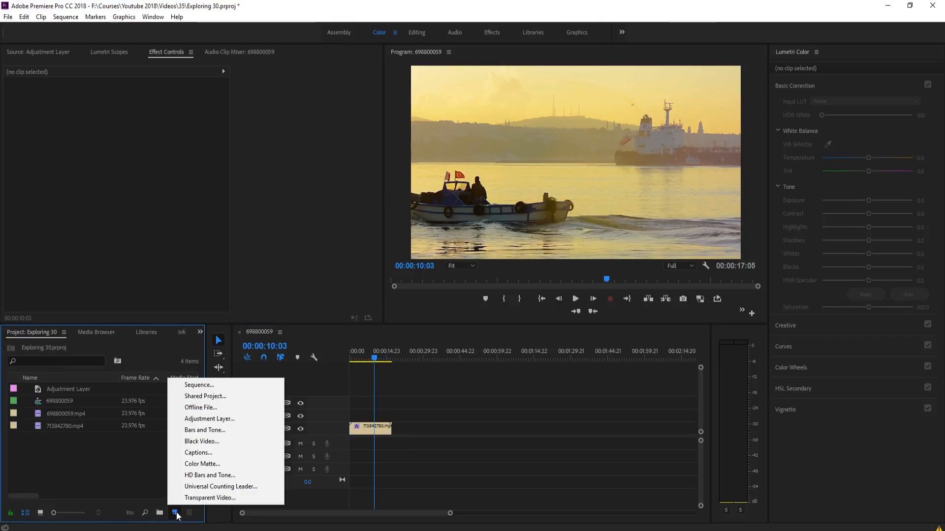
{"action": "mouse_move", "coordinate": [209, 419]}
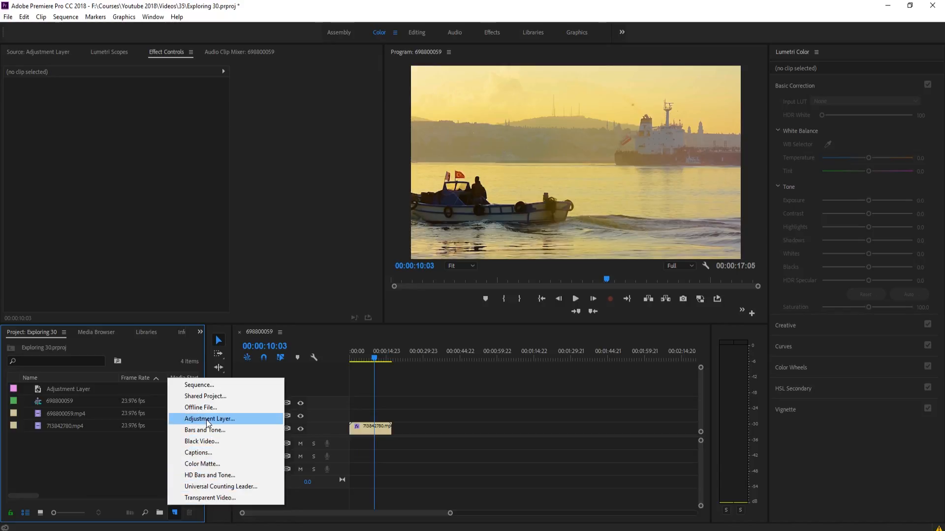
{"action": "left_click", "coordinate": [210, 419]}
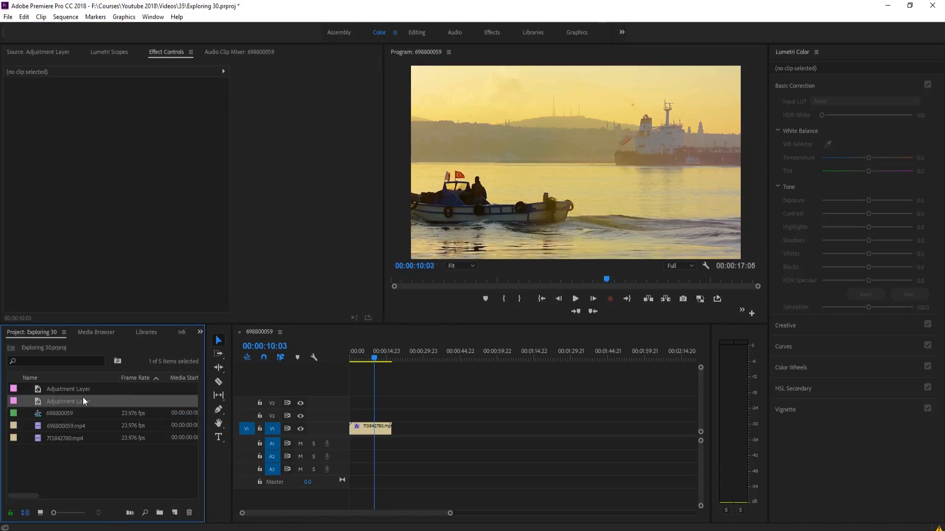
{"action": "left_click_drag", "start_coordinate": [81, 402], "coordinate": [355, 416]}
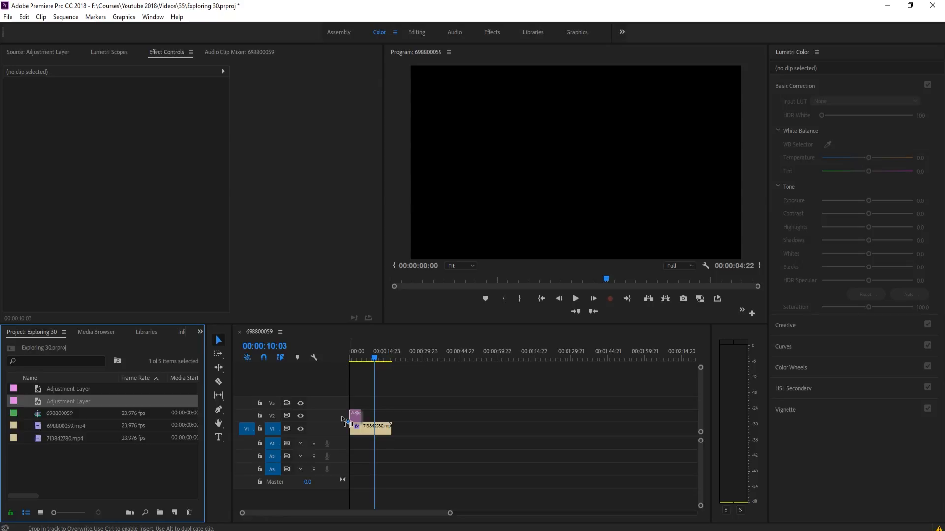
{"action": "left_click_drag", "start_coordinate": [359, 427], "coordinate": [381, 427]}
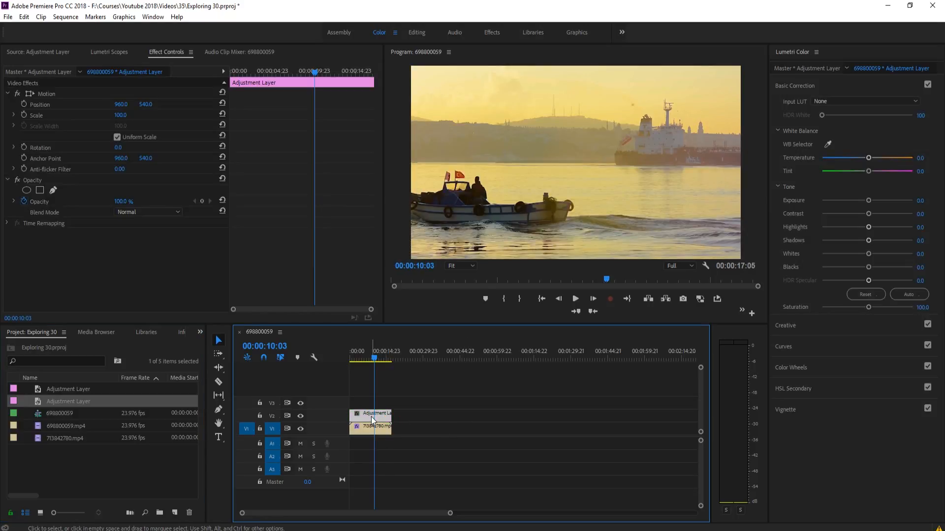
Drag Video Effects > Stylize > Find Edges onto the V2 adjustment layer.
{"action": "left_click", "coordinate": [200, 332]}
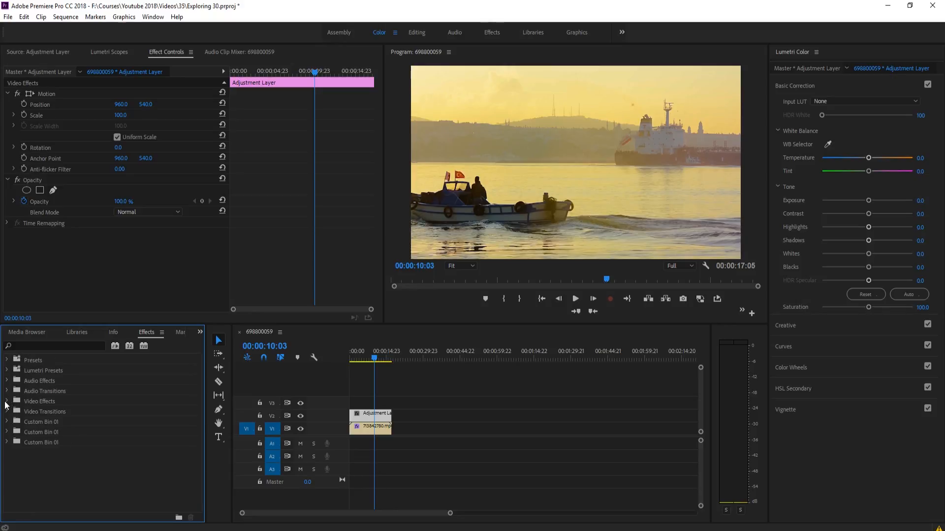
{"action": "left_click", "coordinate": [6, 402]}
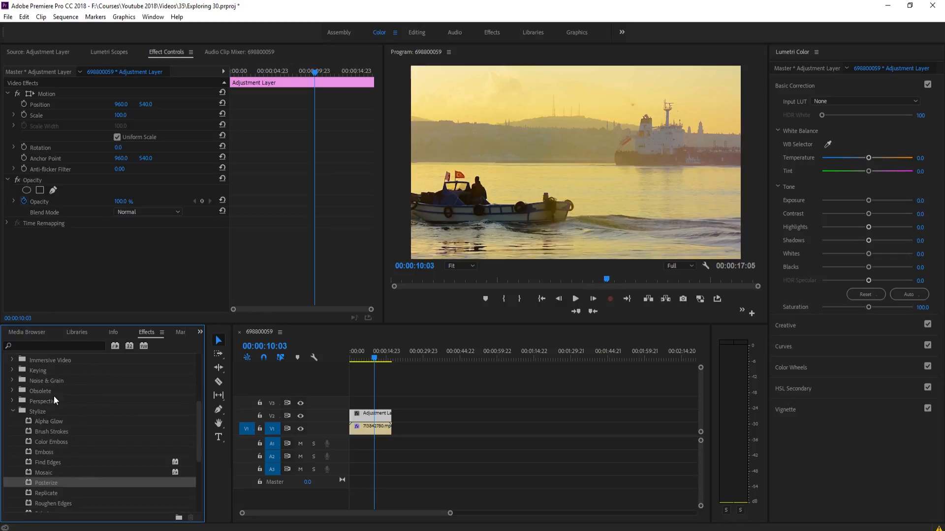
{"action": "scroll", "scroll_direction": "down", "scroll_amount": 3}
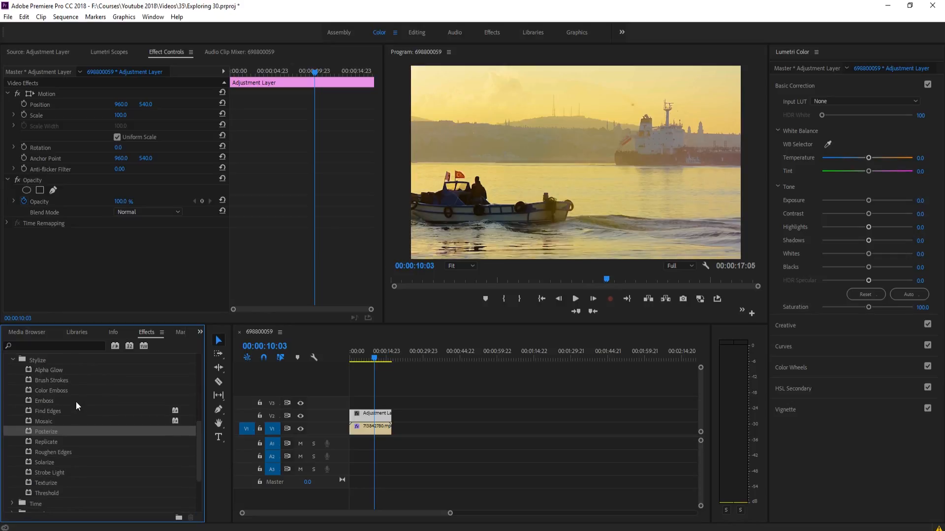
{"action": "left_click", "coordinate": [48, 410]}
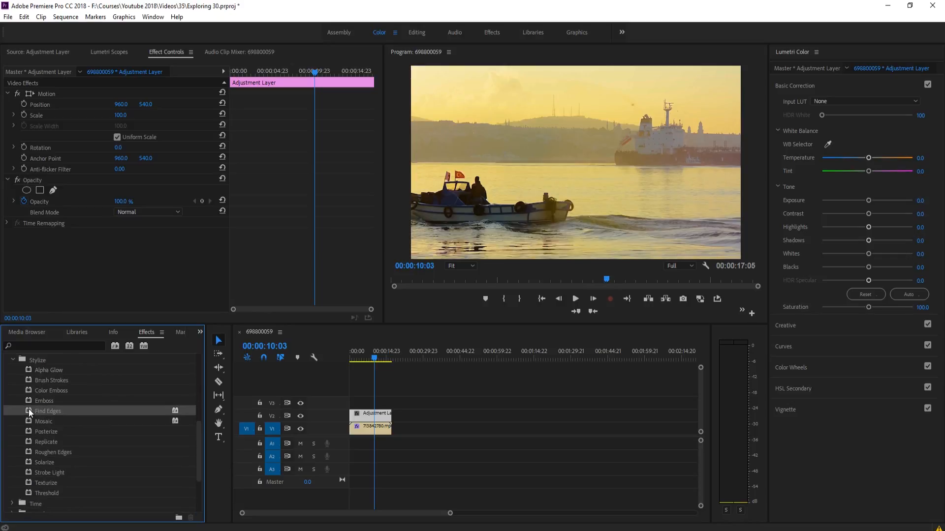
{"action": "left_click_drag", "start_coordinate": [47, 411], "coordinate": [370, 413]}
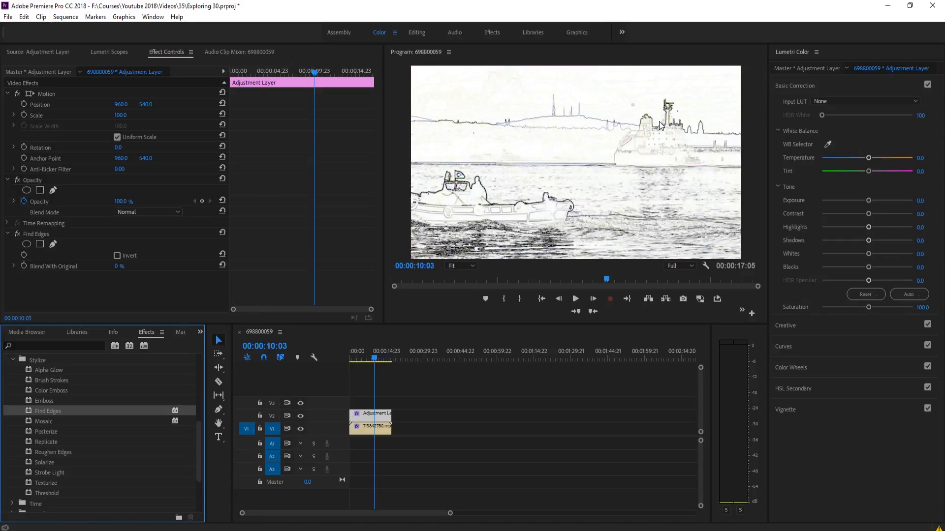
{"action": "mouse_move", "coordinate": [502, 258]}
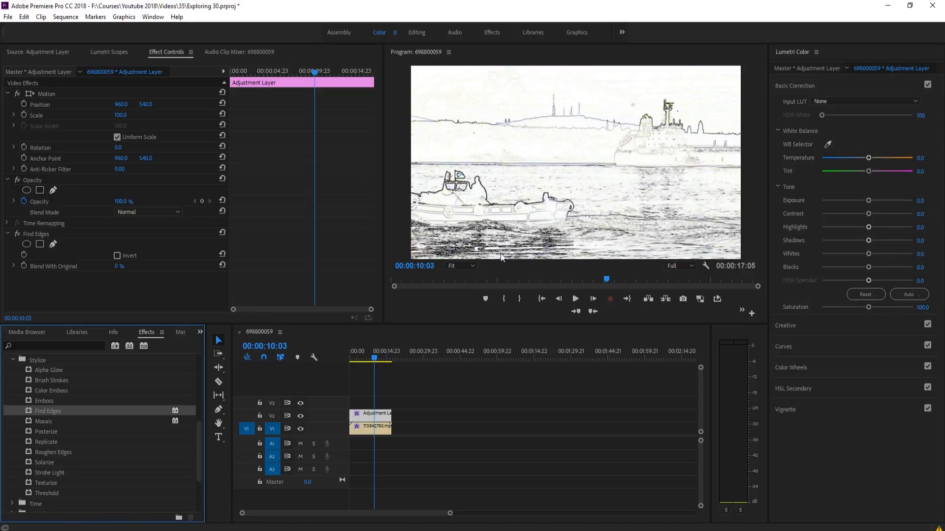
{"action": "mouse_move", "coordinate": [562, 222]}
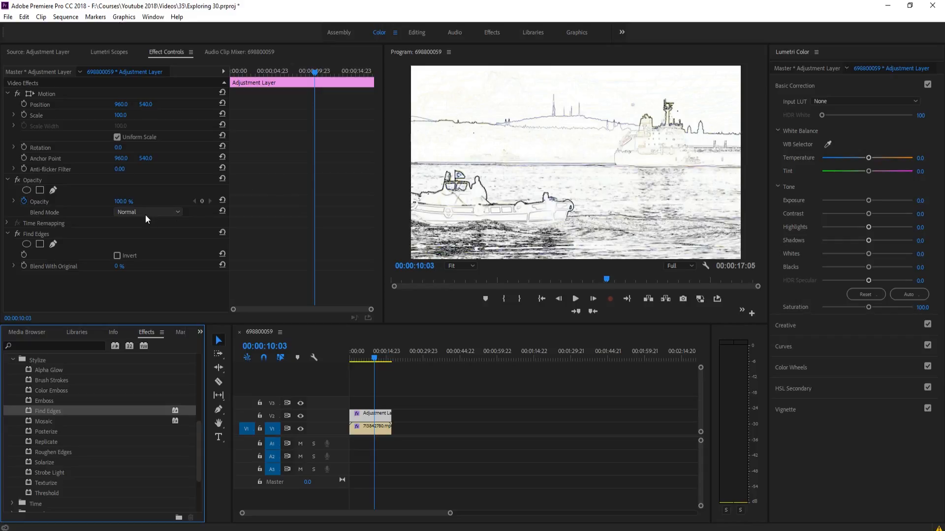
Leave Find Edges uninverted and set the adjustment layer's Opacity blend mode to Multiply.
{"action": "left_click", "coordinate": [117, 256]}
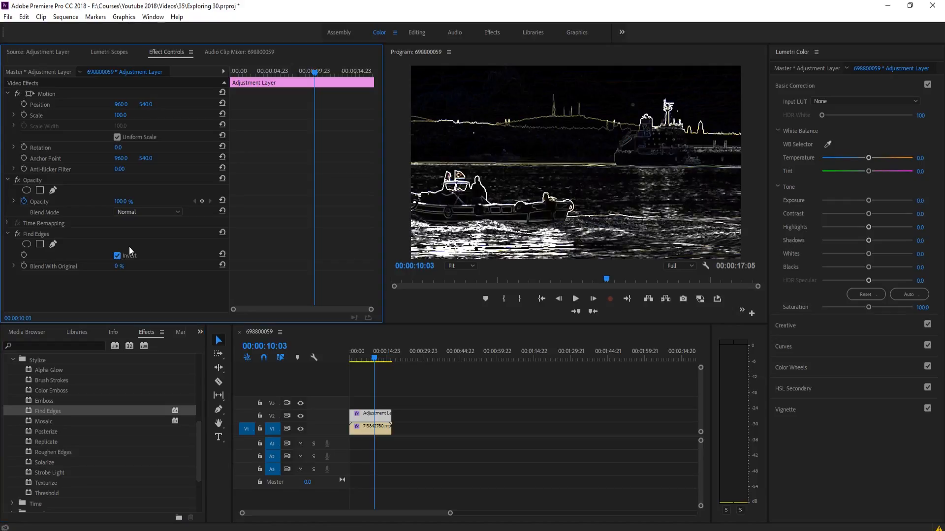
{"action": "left_click", "coordinate": [147, 211]}
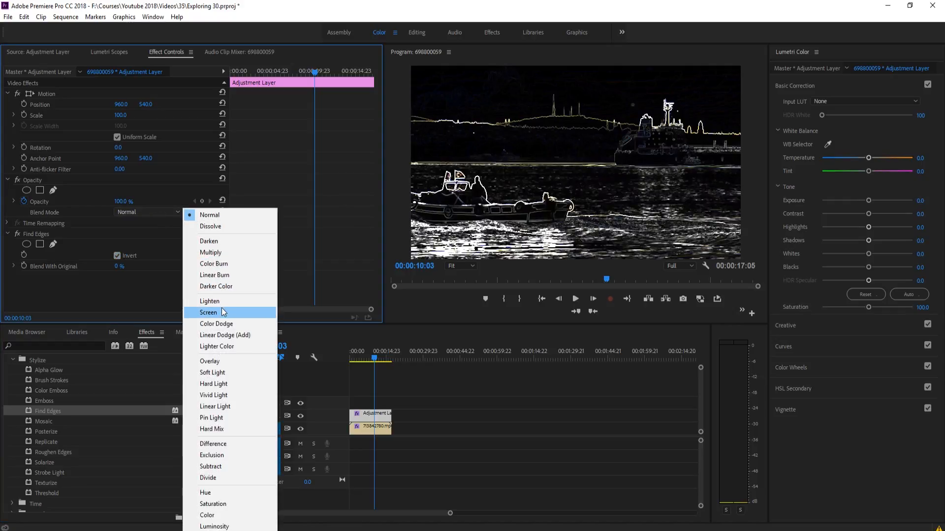
{"action": "left_click", "coordinate": [209, 312]}
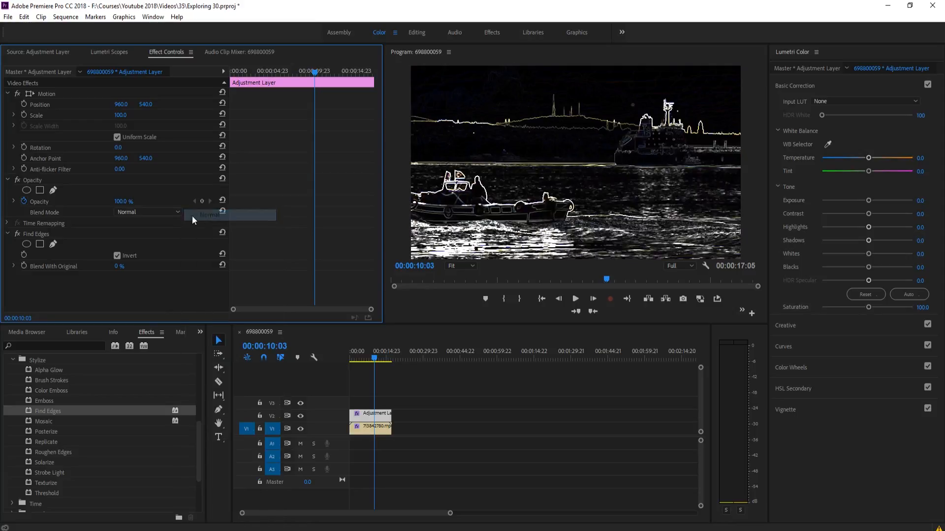
{"action": "left_click", "coordinate": [117, 255]}
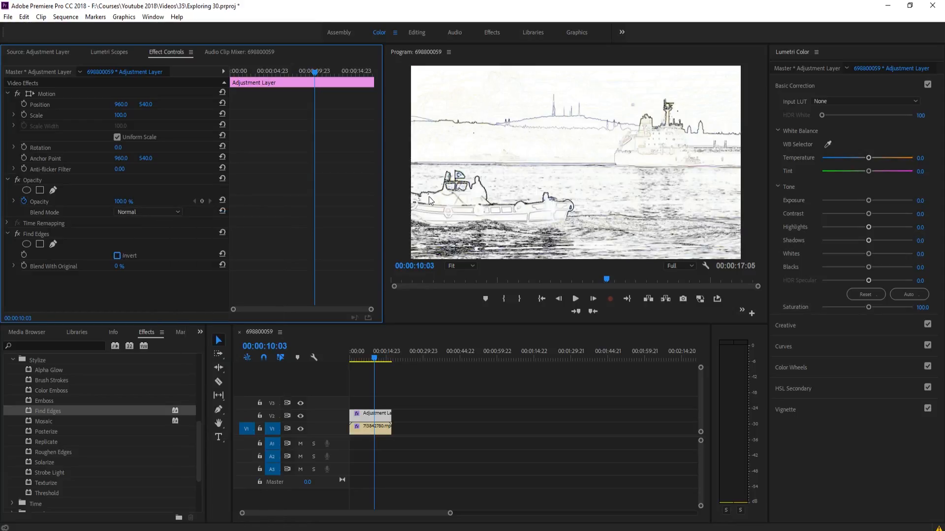
{"action": "left_click", "coordinate": [147, 212]}
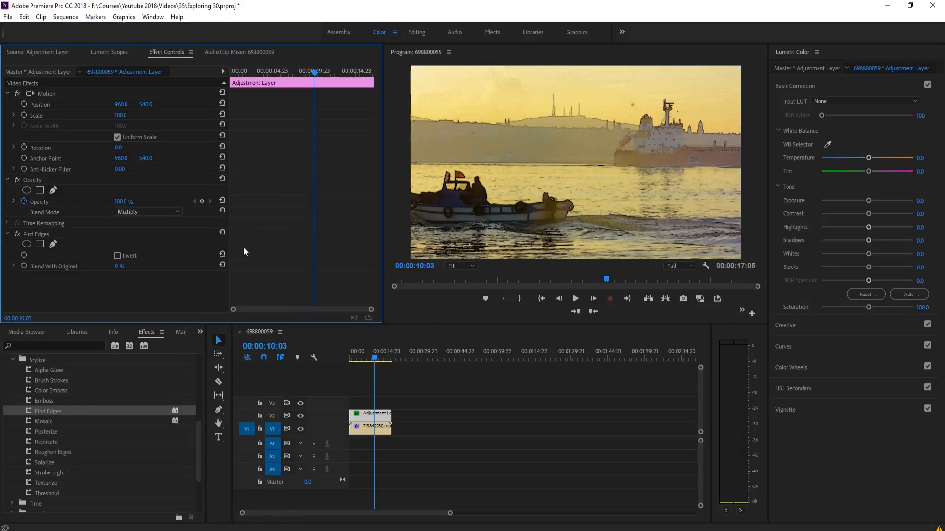
{"action": "mouse_move", "coordinate": [571, 141]}
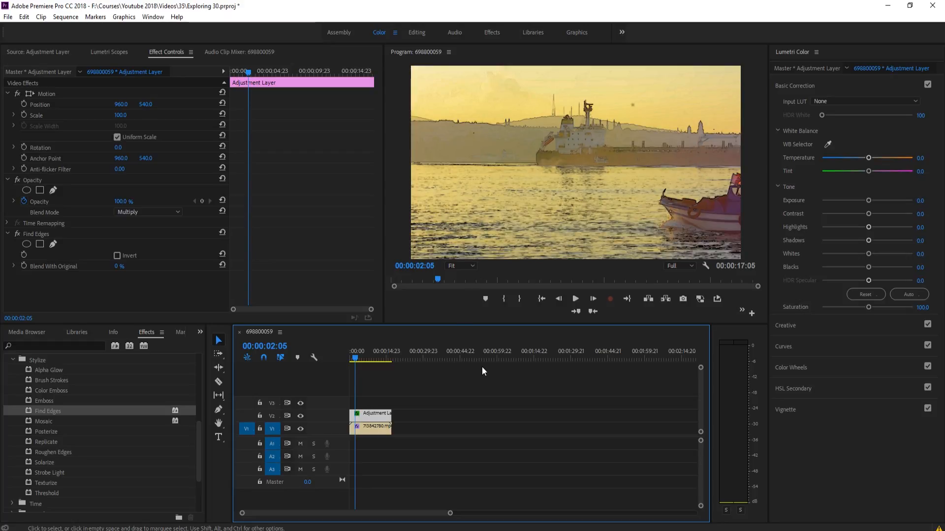
{"action": "mouse_move", "coordinate": [459, 372]}
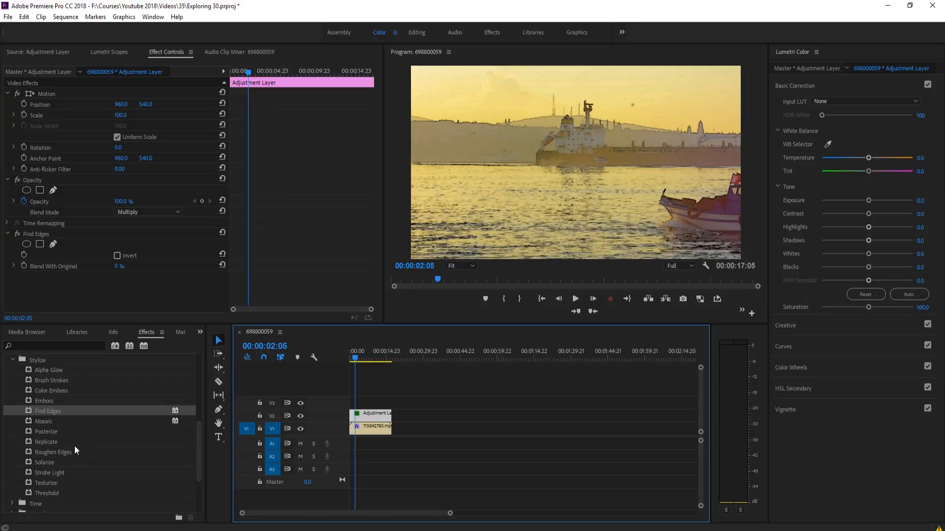
{"action": "mouse_move", "coordinate": [45, 418]}
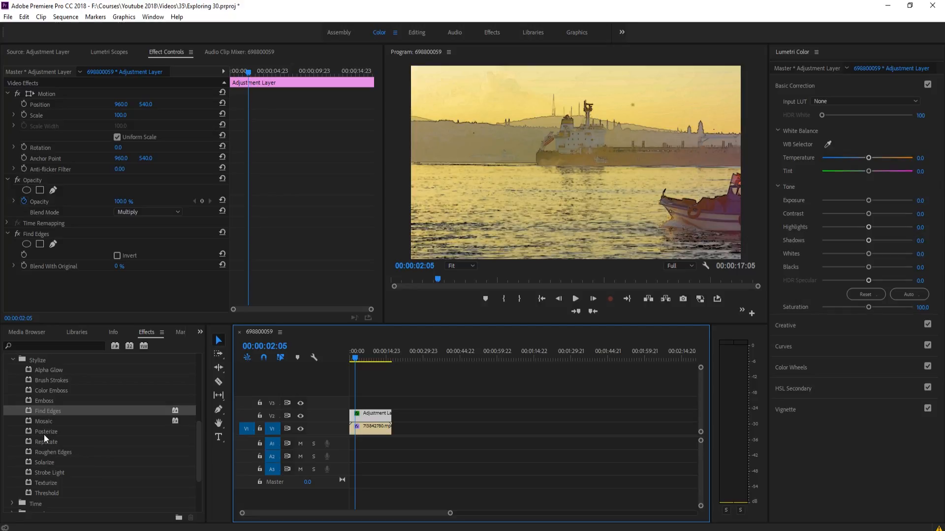
Add Posterize to the adjustment layer and scrub its Level down to a few tones.
{"action": "double_click", "coordinate": [45, 432]}
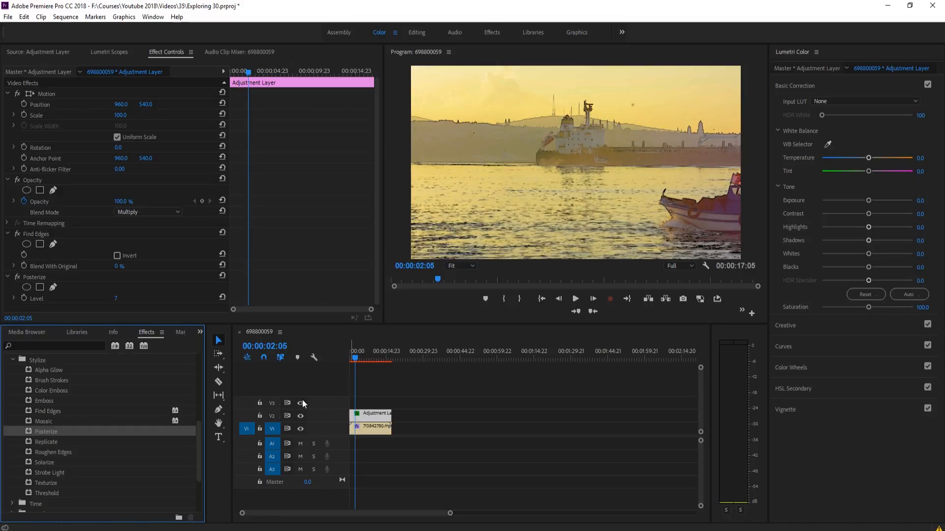
{"action": "mouse_move", "coordinate": [145, 292]}
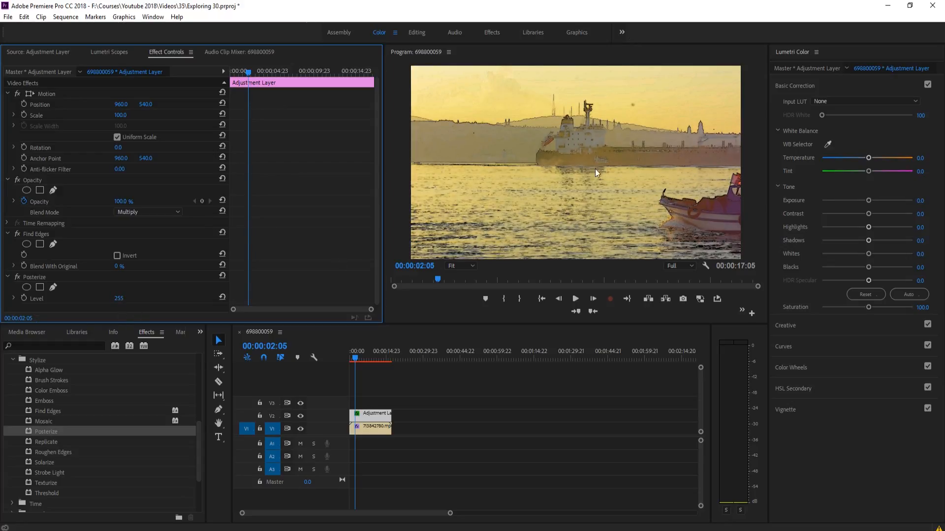
{"action": "mouse_move", "coordinate": [515, 163]}
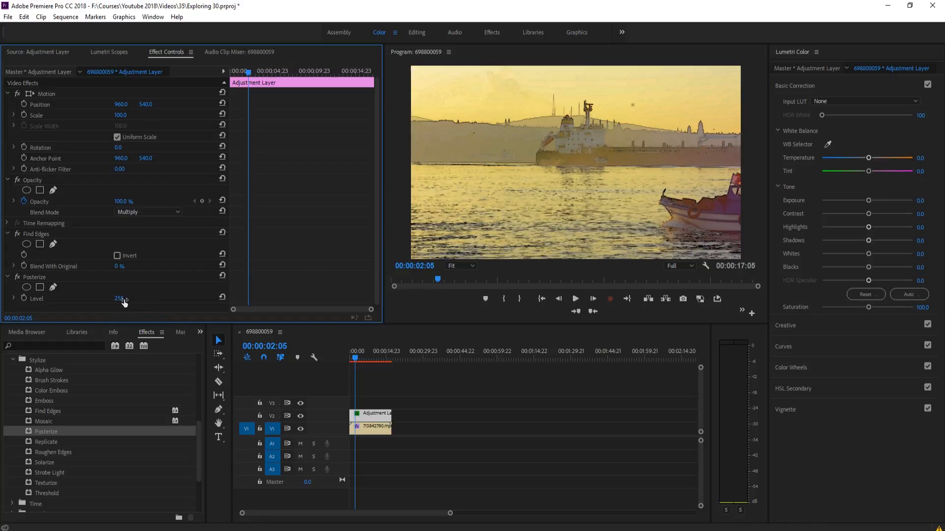
{"action": "left_click_drag", "start_coordinate": [124, 302], "coordinate": [118, 302]}
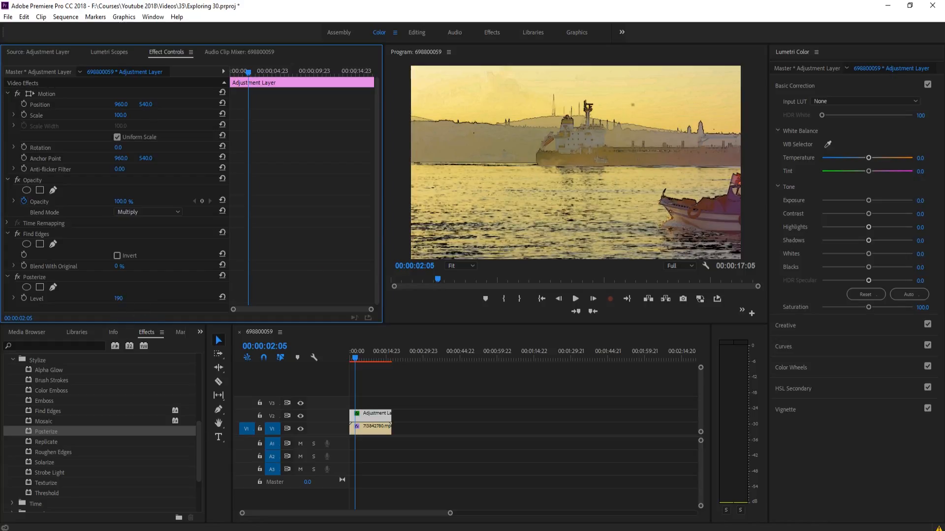
{"action": "left_click_drag", "start_coordinate": [126, 298], "coordinate": [91, 298]}
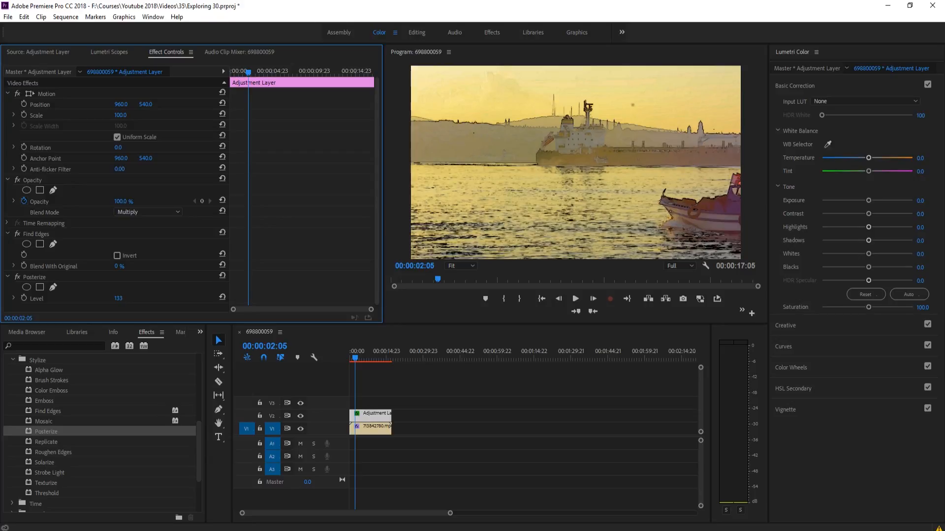
{"action": "left_click_drag", "start_coordinate": [121, 298], "coordinate": [118, 297]}
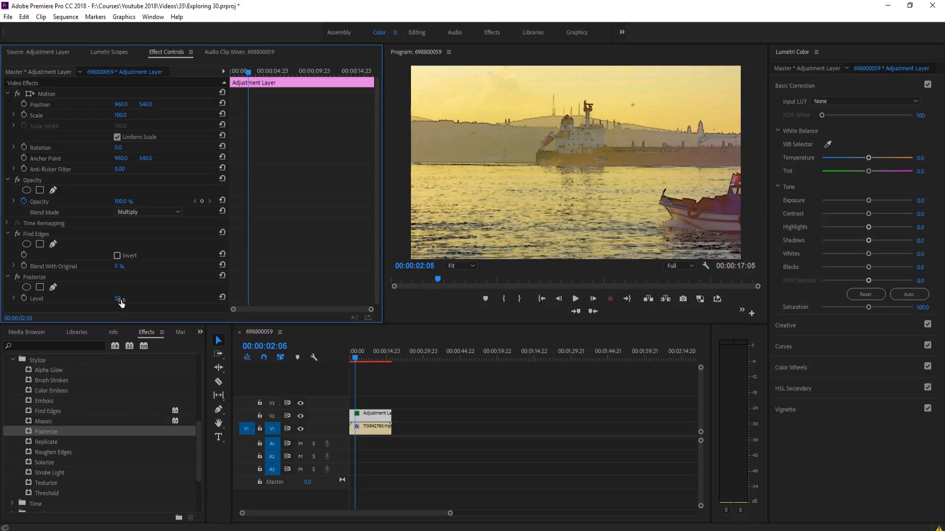
{"action": "left_click_drag", "start_coordinate": [121, 300], "coordinate": [120, 299]}
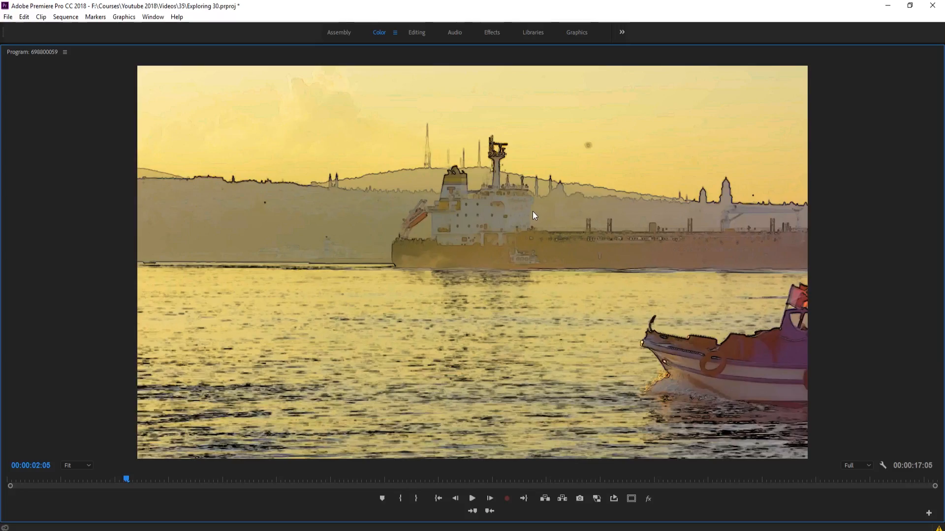
{"action": "mouse_move", "coordinate": [529, 372]}
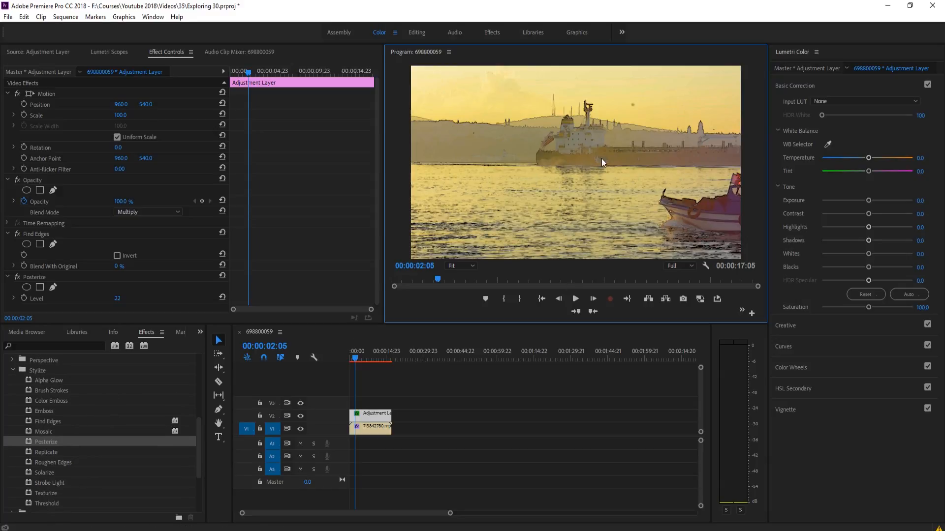
{"action": "mouse_move", "coordinate": [54, 392]}
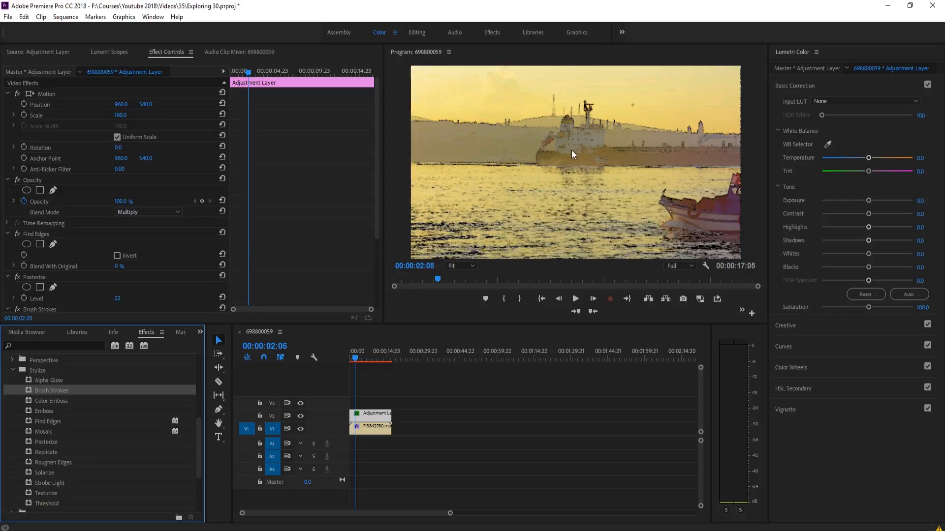
Set Brush Strokes Stroke Length to 15 and Brush Size to 2.9, then save the project.
{"action": "scroll", "scroll_direction": "down", "scroll_amount": 3}
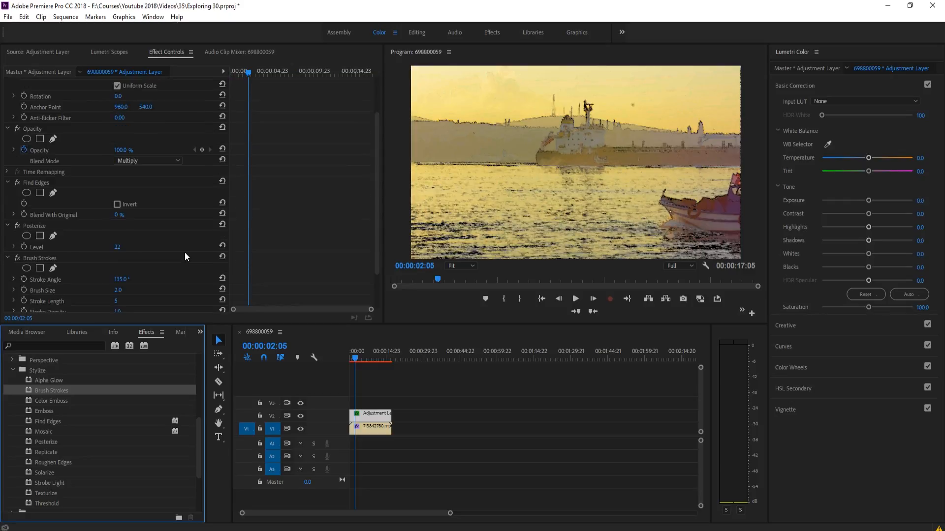
{"action": "scroll", "scroll_direction": "down", "scroll_amount": 3}
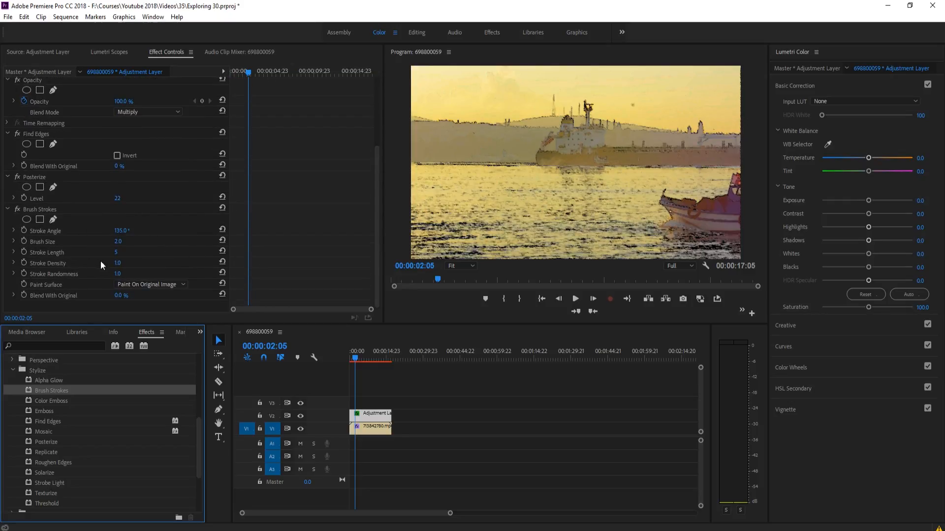
{"action": "left_click_drag", "start_coordinate": [102, 252], "coordinate": [127, 252]}
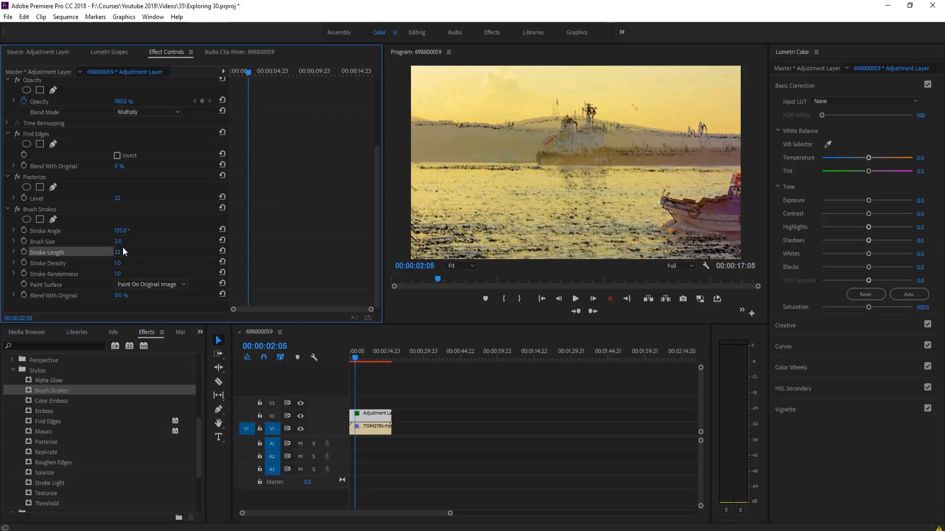
{"action": "left_click_drag", "start_coordinate": [117, 252], "coordinate": [118, 252]}
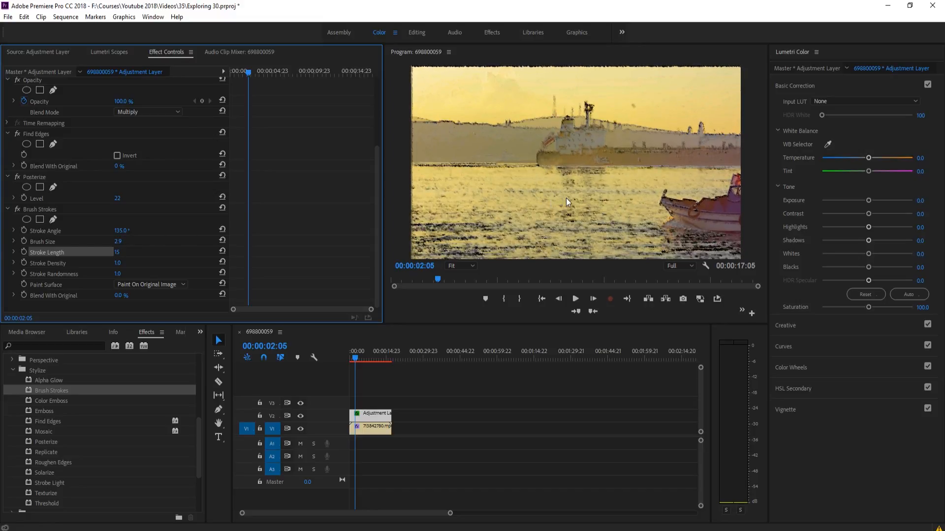
{"action": "mouse_move", "coordinate": [577, 148]}
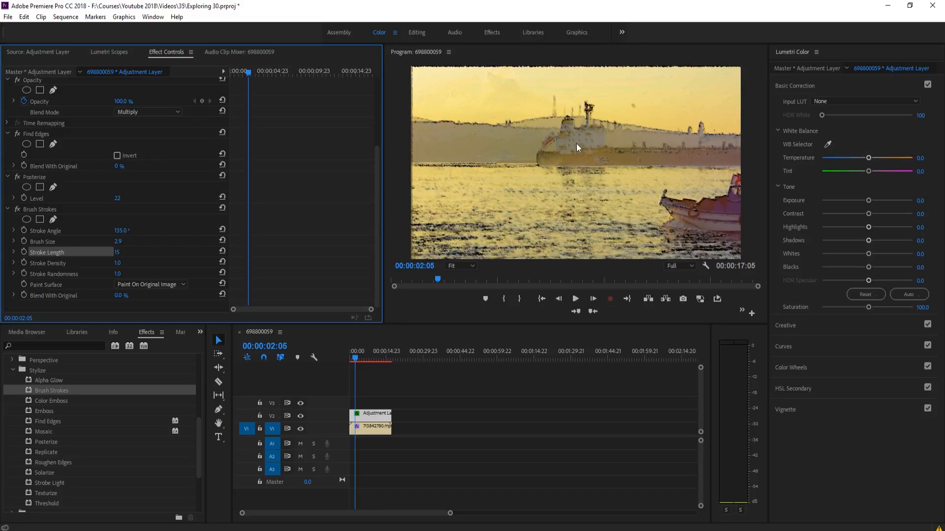
{"action": "key", "text": "ctrl+s"}
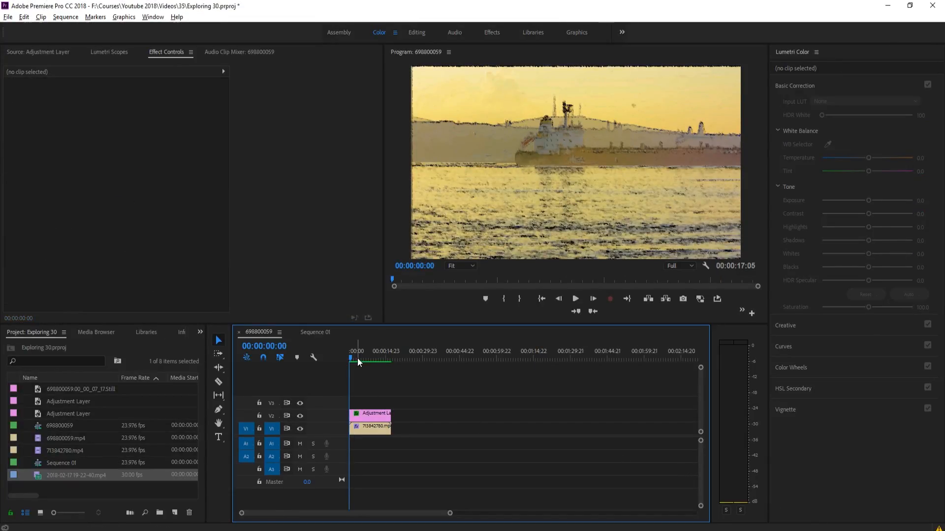
Maximize the Program Monitor with the grave accent key to watch the painted clip.
{"action": "left_click", "coordinate": [416, 266]}
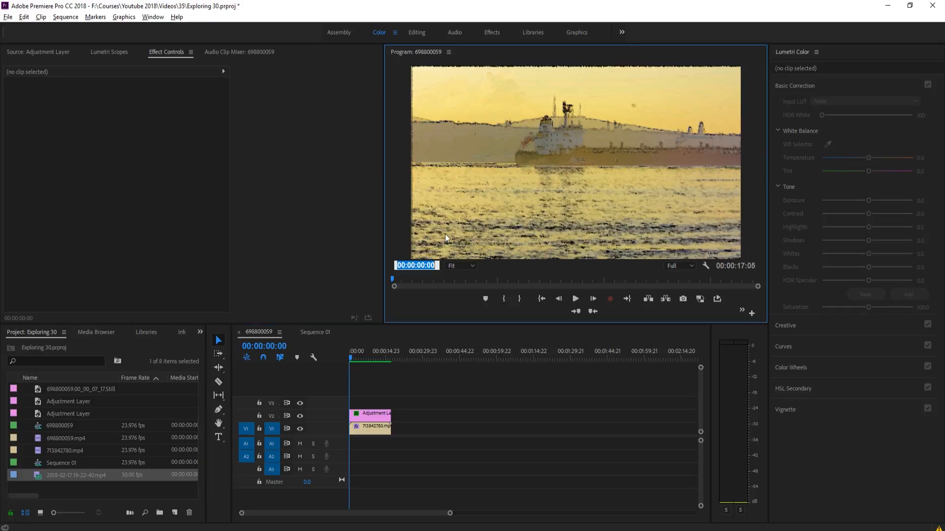
{"action": "key", "text": "`"}
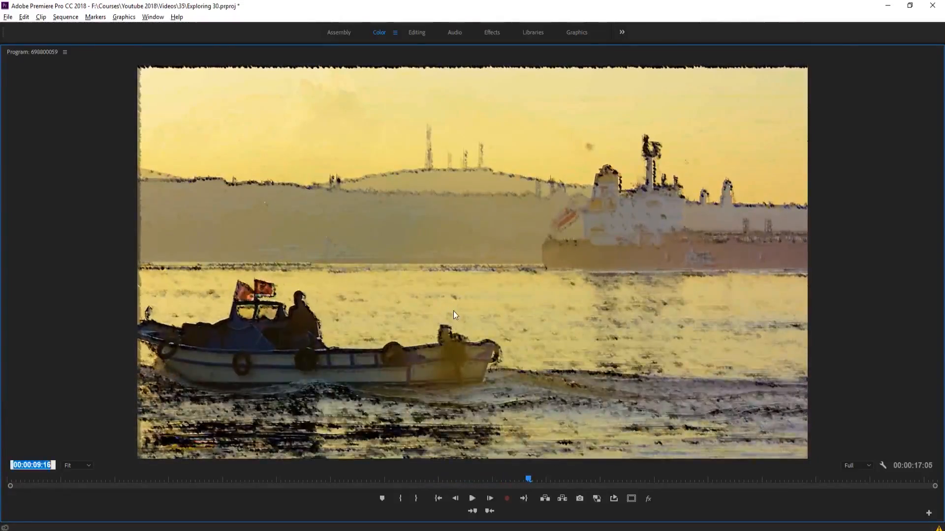
Restore the maximized Program Monitor to the standard Color workspace layout.
{"action": "left_click", "coordinate": [378, 32]}
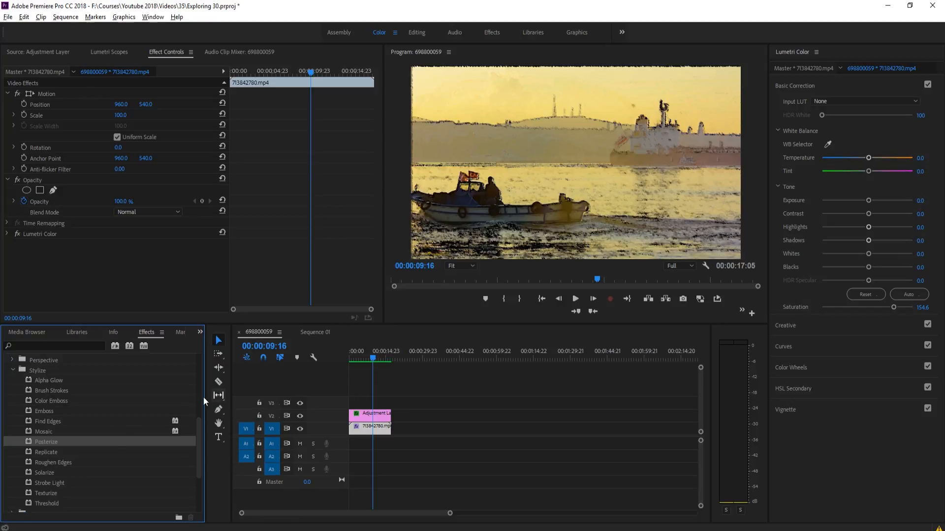
{"action": "mouse_move", "coordinate": [54, 440]}
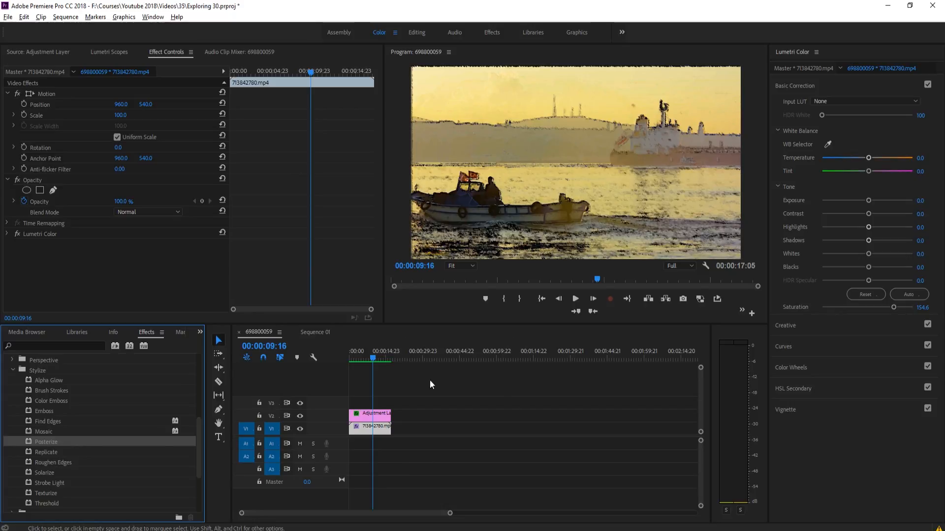
{"action": "mouse_move", "coordinate": [424, 400]}
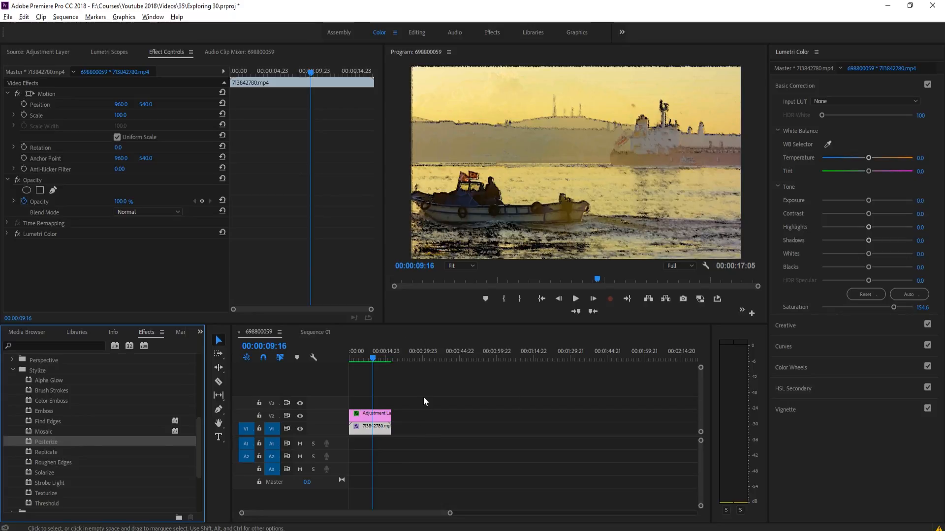